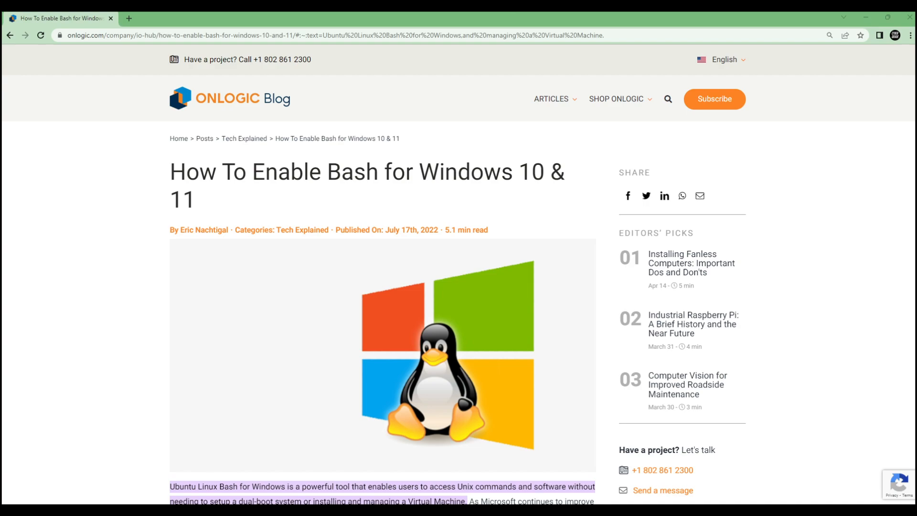
- Type nmap.org while the Bash for Windows article is shown in Chrome
text(nmap.org)
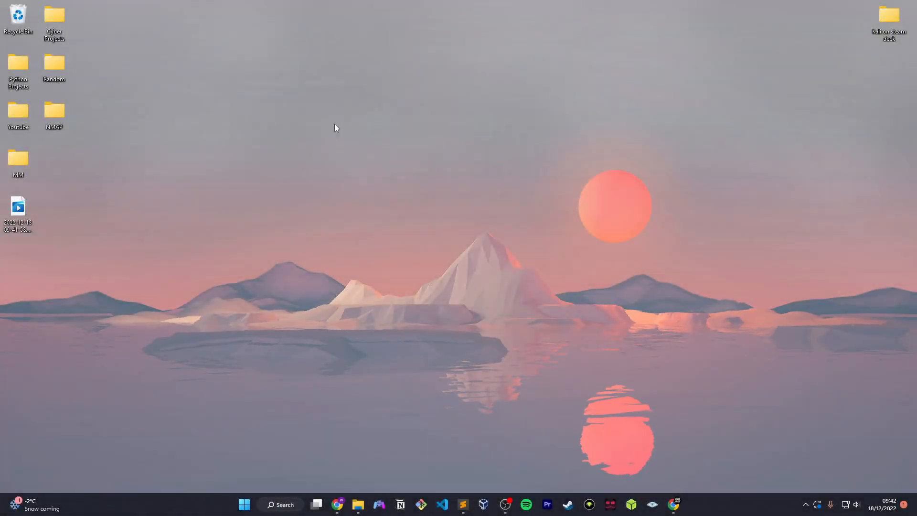
- Launch VS Code on the Desktop folder and create a new untitled Python file
click(441, 504)
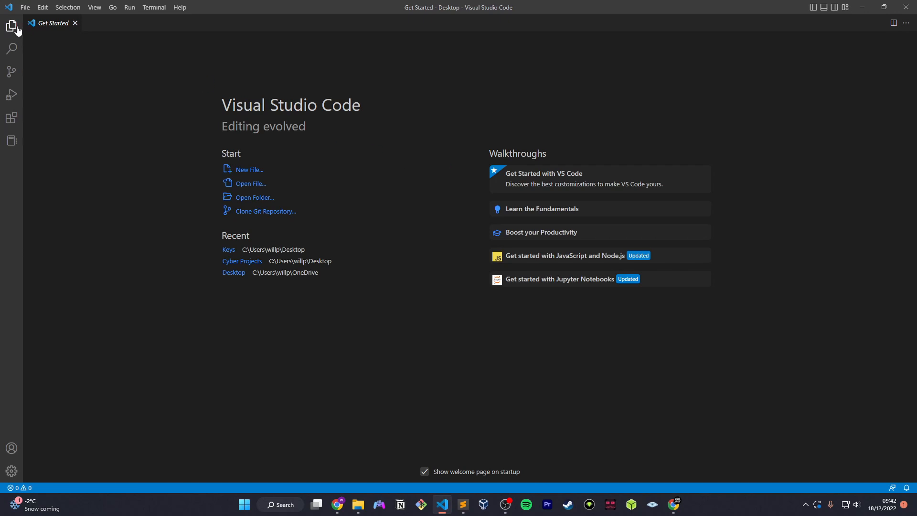
click(11, 26)
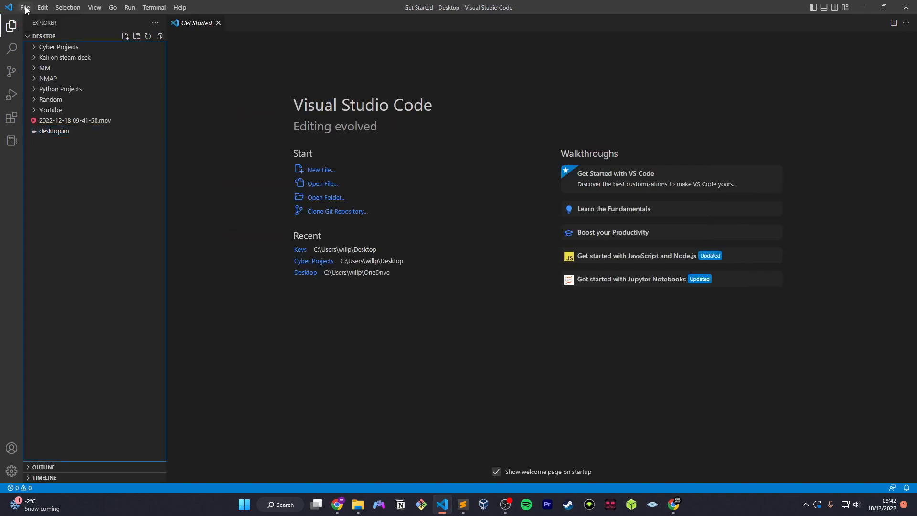
click(321, 169)
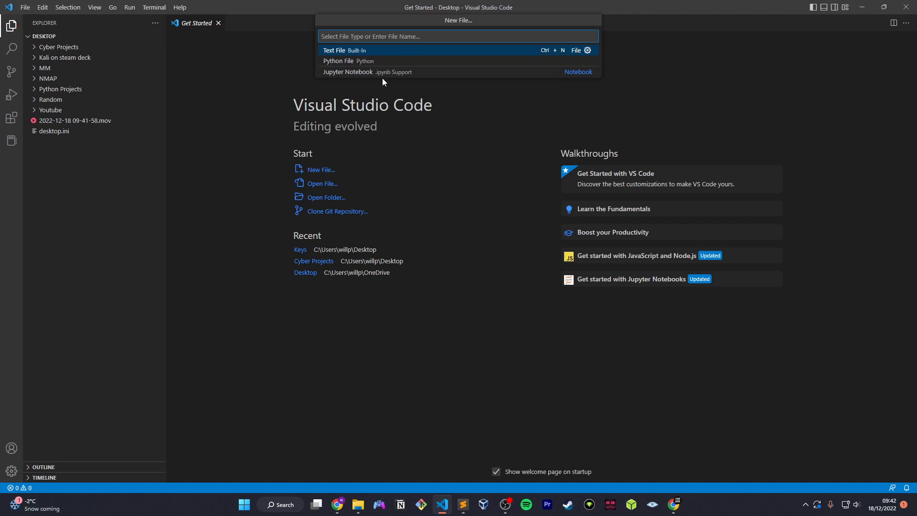
click(344, 50)
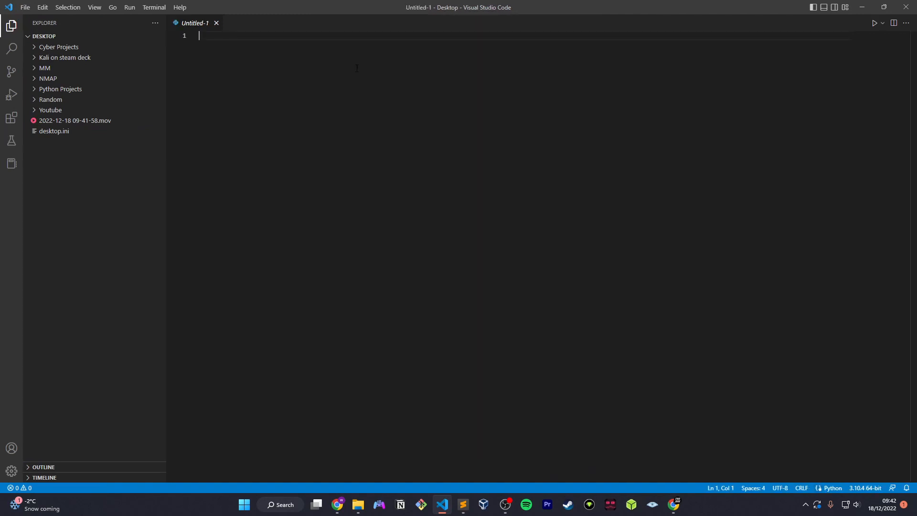
- Save the untitled file to the Desktop as python-nmap.py
key(ctrl+s)
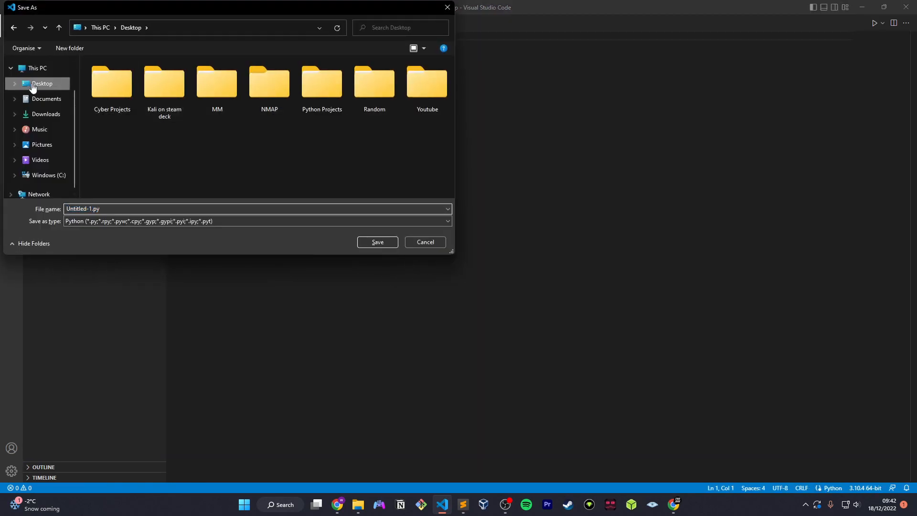
text(p)
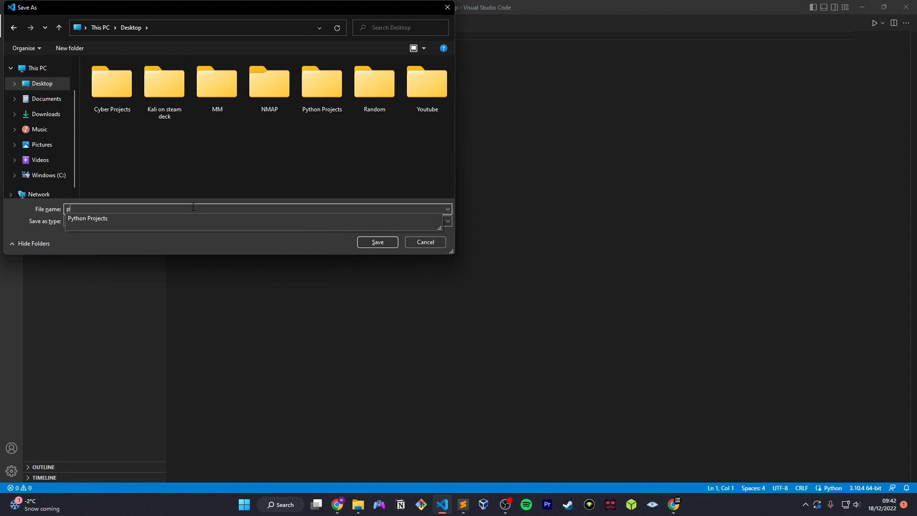
text(ython-n)
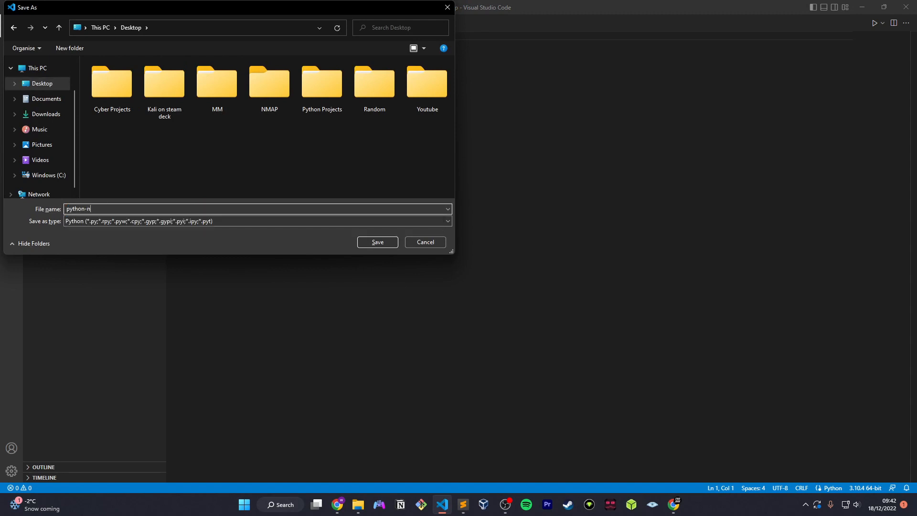
text(map)
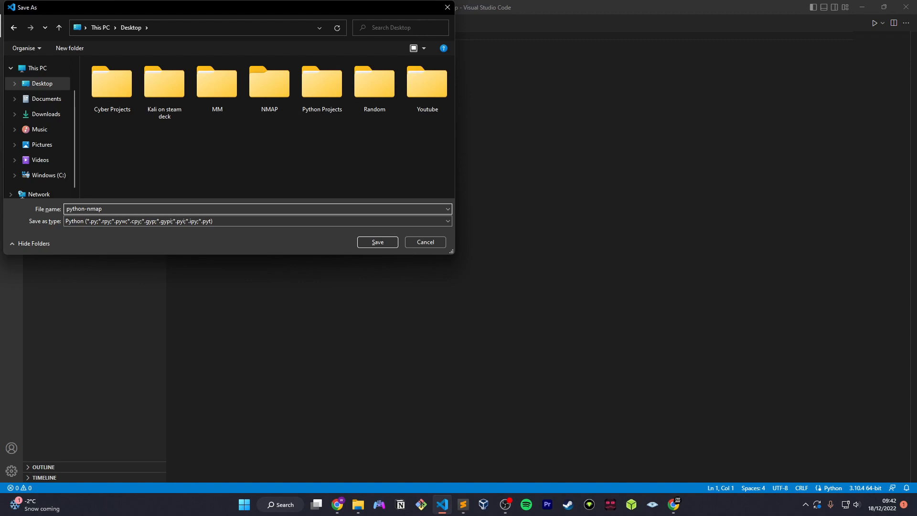
click(377, 242)
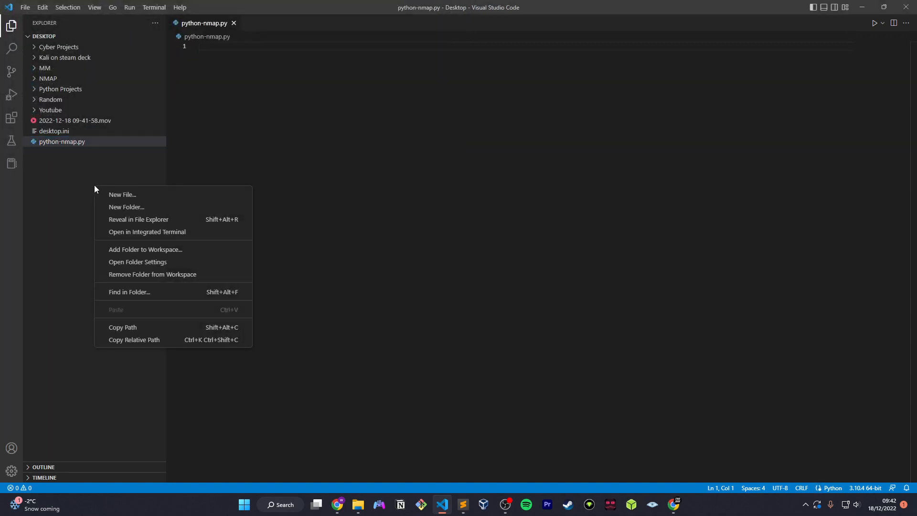
- Open an integrated terminal in the Desktop folder and switch it to Git Bash
click(146, 232)
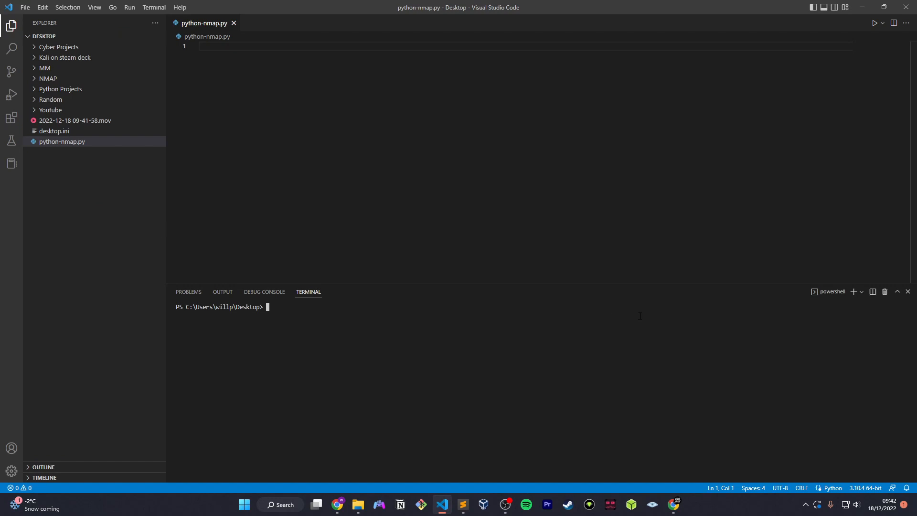
click(859, 292)
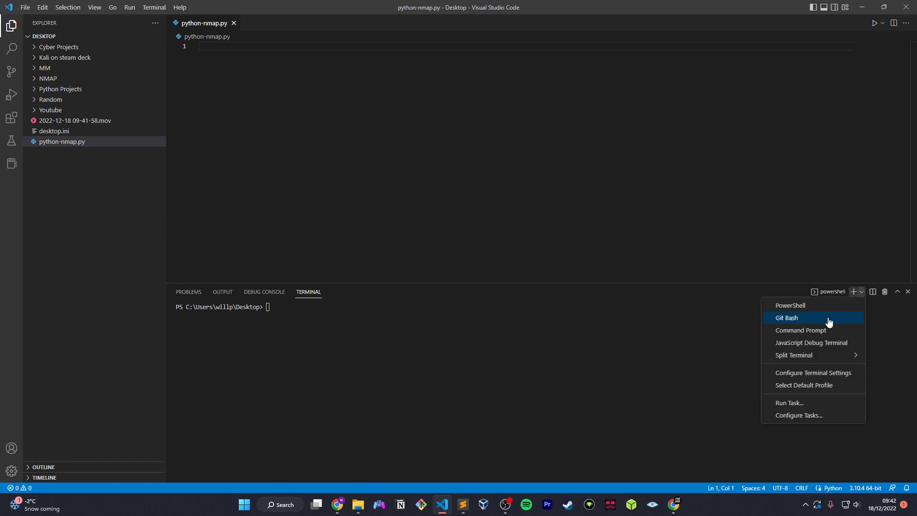
click(786, 317)
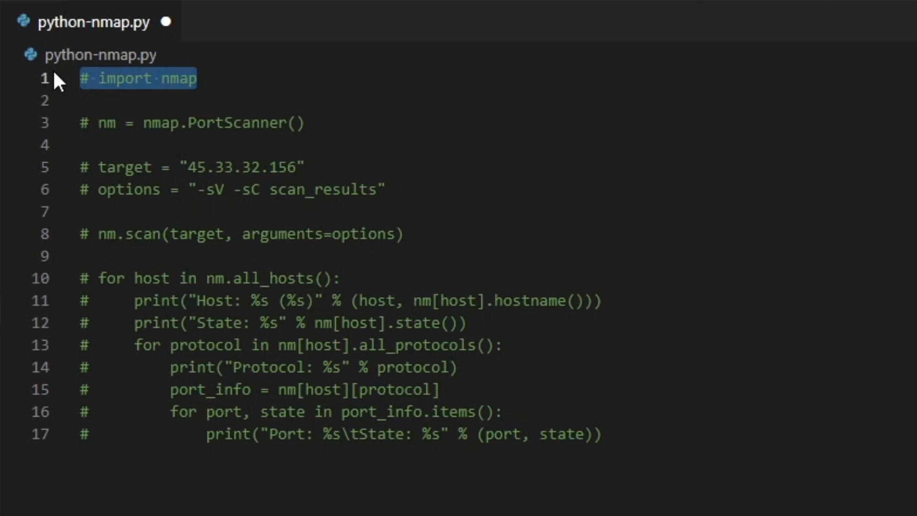
- Uncomment the import nmap, PortScanner creation, and target and options lines
key(ctrl+/)
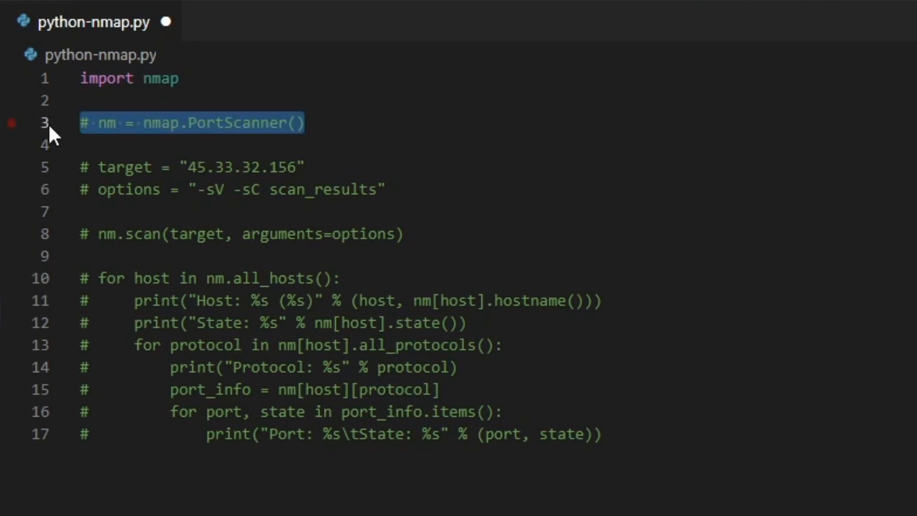
key(ctrl+/)
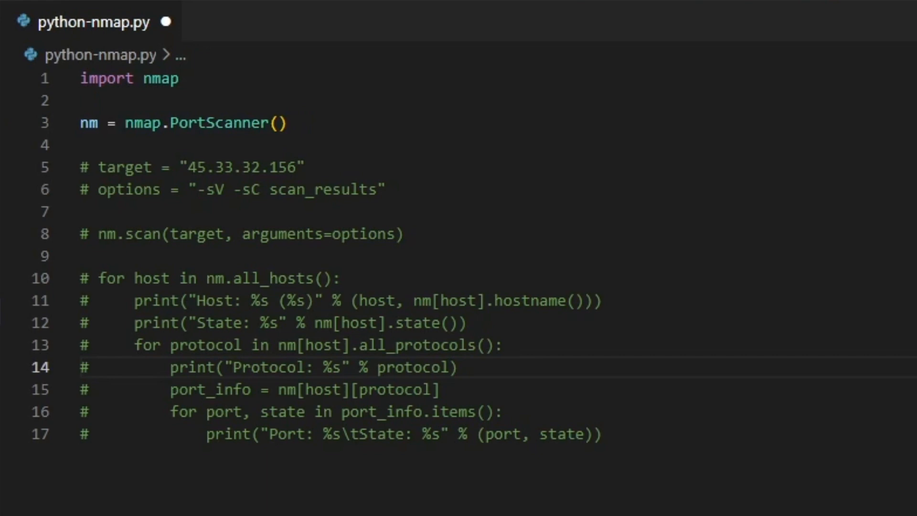
click(459, 367)
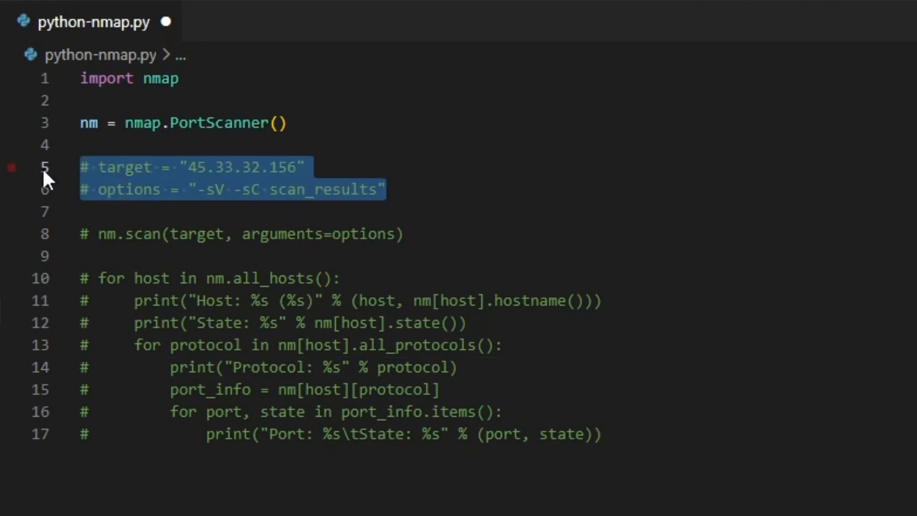
key(ctrl+/)
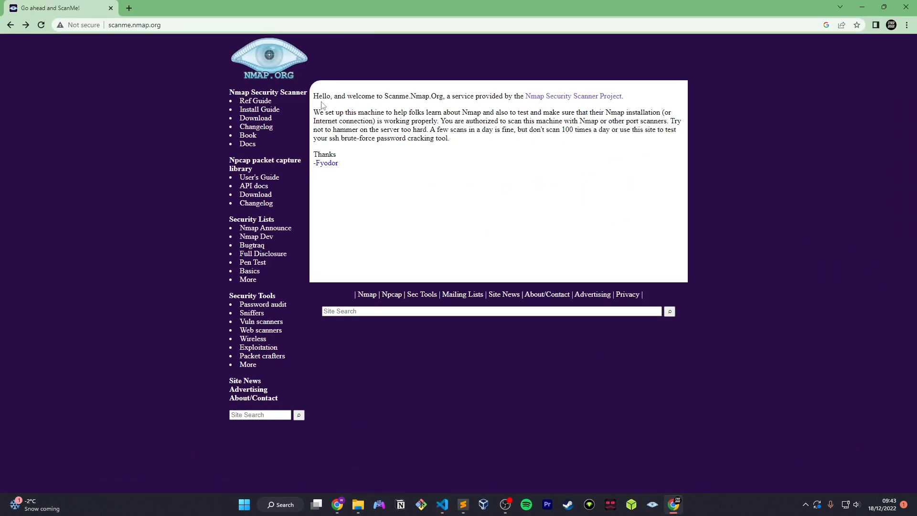
- Load the Nmap welcome page in Chrome via IP address 45.33.32.156
text(45.33.32.156)
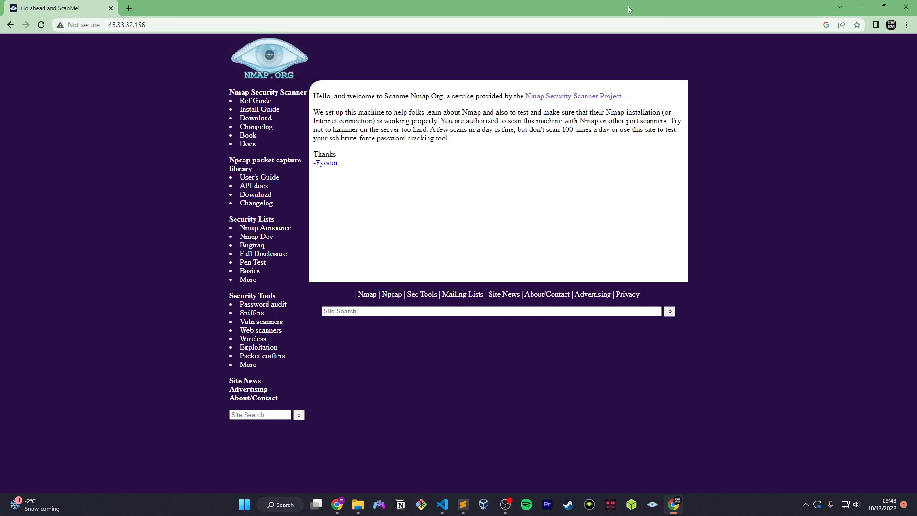
mouse_move(128, 102)
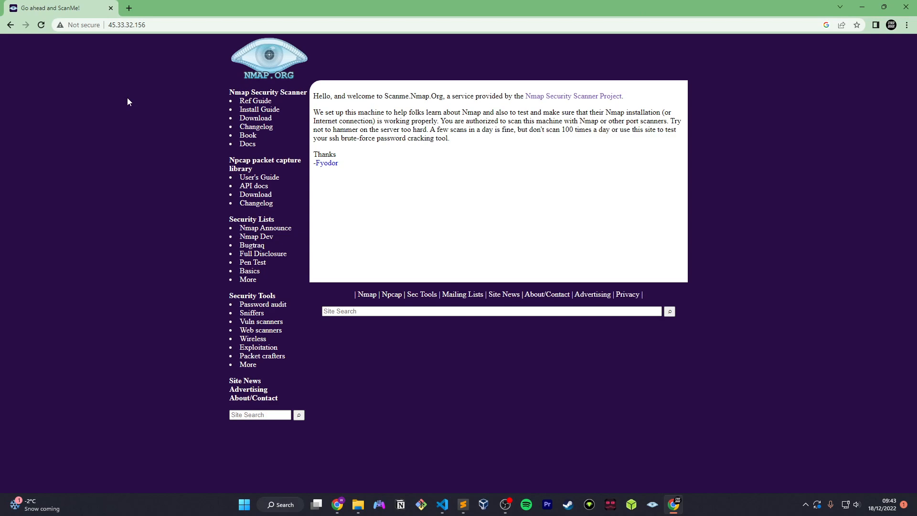
mouse_move(437, 125)
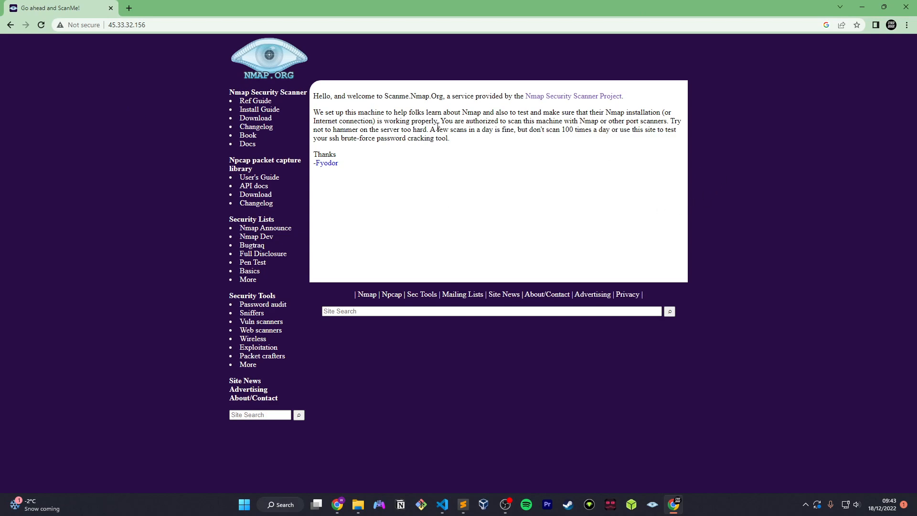
mouse_move(860, 11)
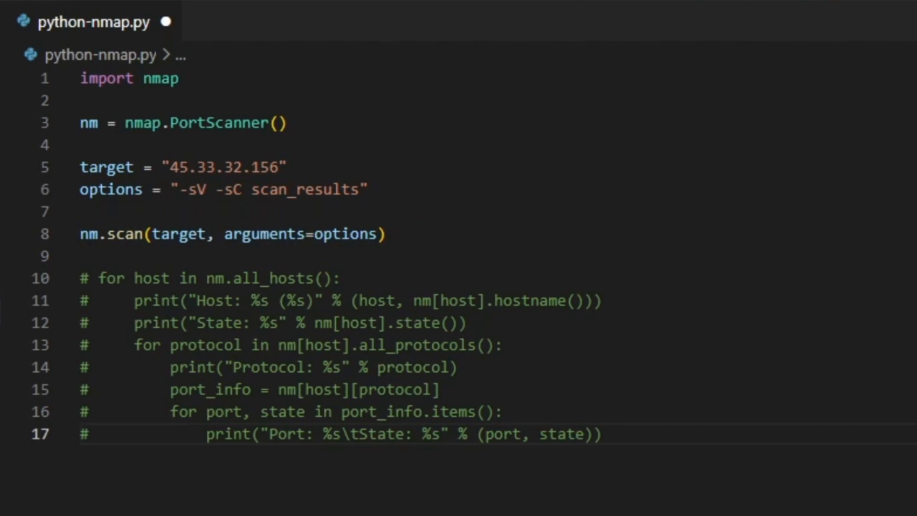
- Select lines 10–17 and uncomment the host, protocol and port printing loop
drag(80, 278, 602, 434)
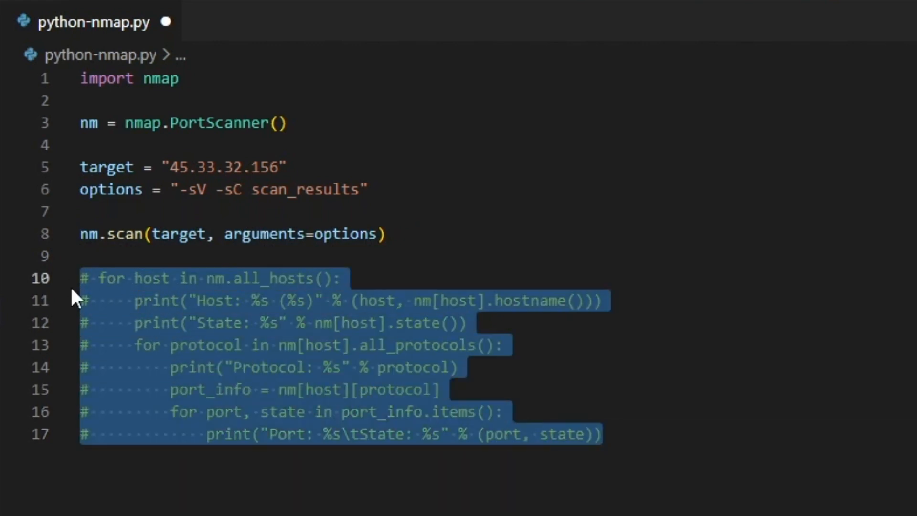
key(ctrl+/)
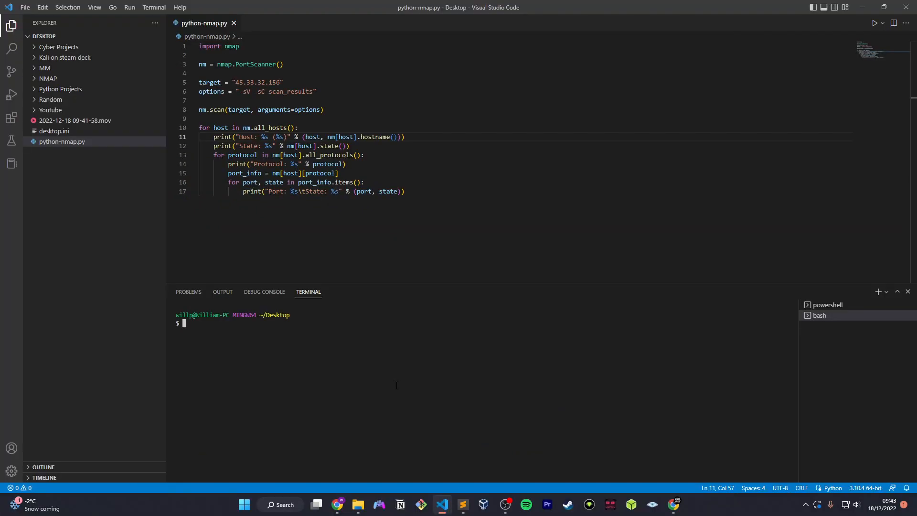
- Run python python-nmap.py in the bash terminal to scan scanme.nmap.org
text(python)
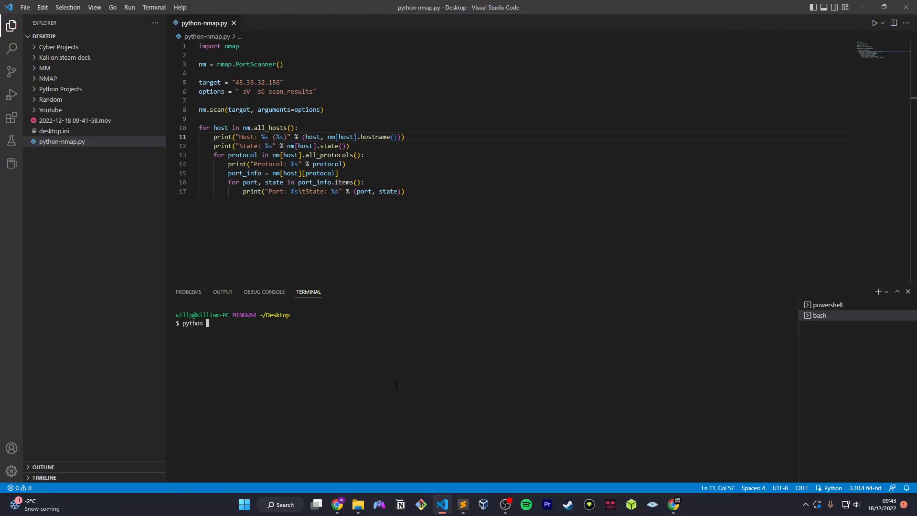
text(python-nmap.py)
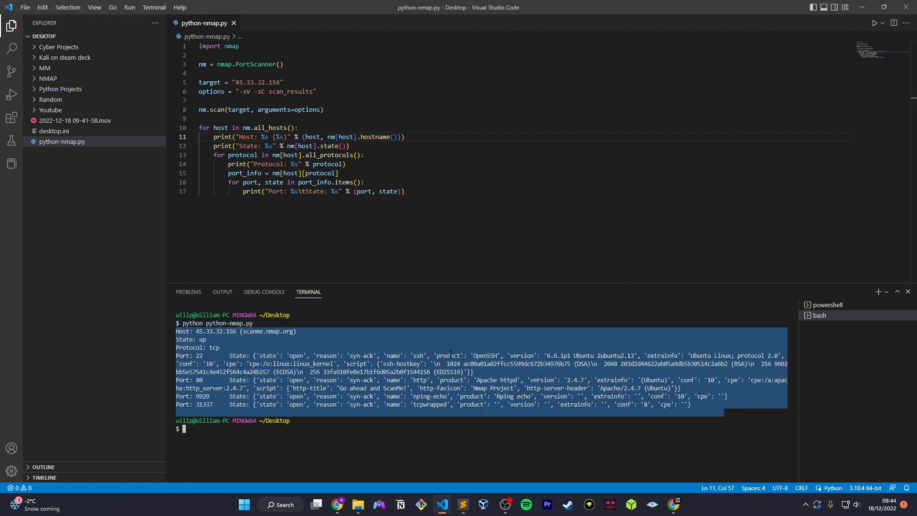
click(462, 503)
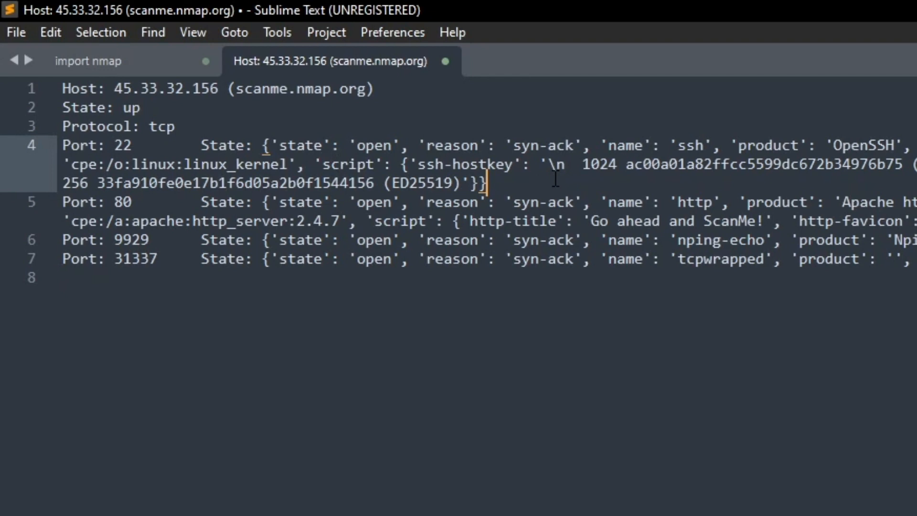
- Insert a blank line after the port 22 entry in the pasted results
key(enter)
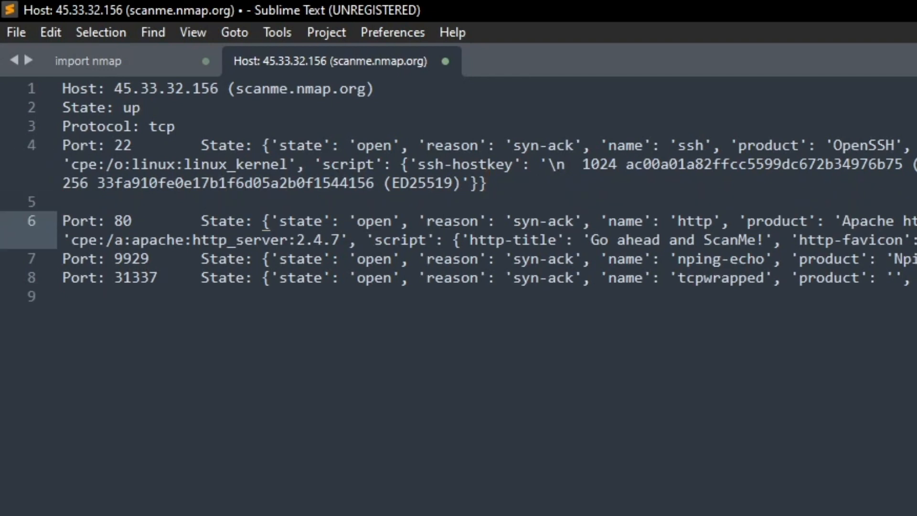